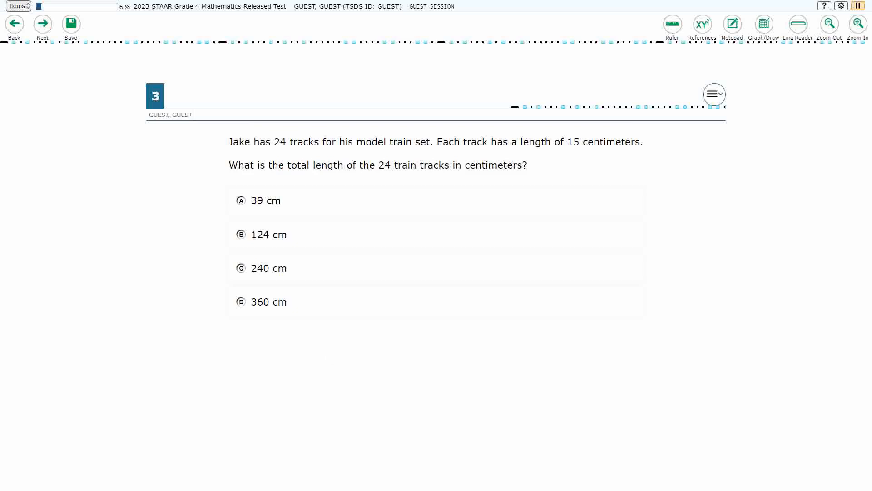
# Step: Bring up the Graph/Draw overlay on item 3 and underline 'Each' in red
pyautogui.click(765, 23)
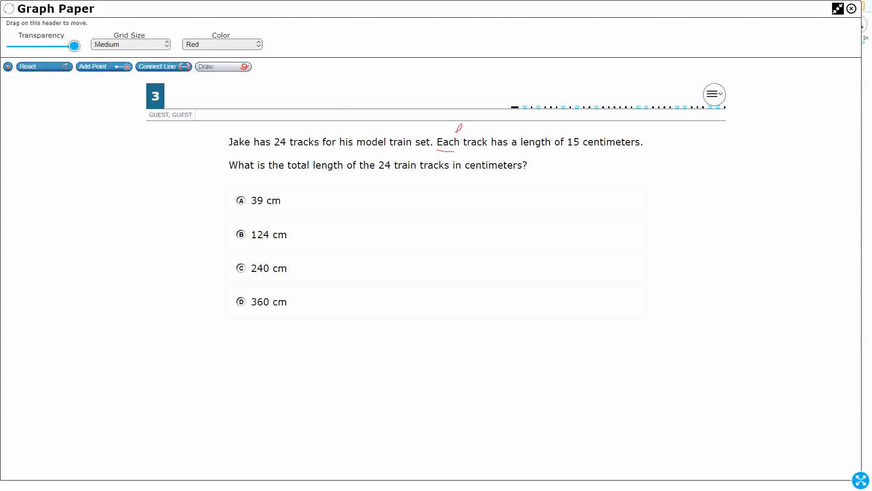
# Step: Write 'equal groups' in red above the sentence and underline the word 'total'
pyautogui.moveTo(456, 142); pyautogui.dragTo(475, 133)
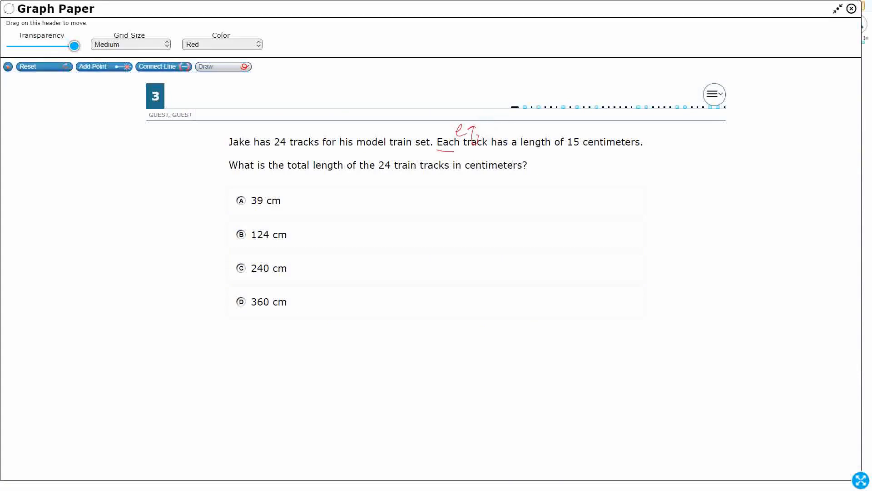
pyautogui.moveTo(479, 130); pyautogui.dragTo(517, 128)
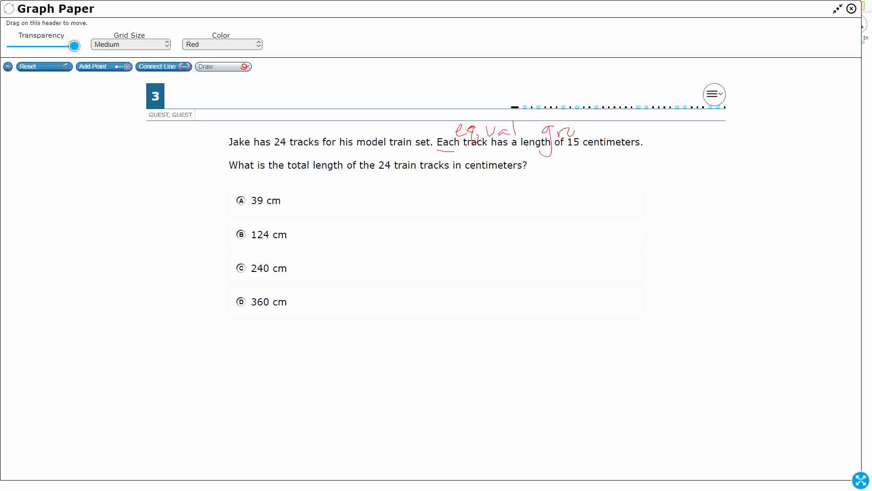
pyautogui.moveTo(570, 134); pyautogui.dragTo(606, 130)
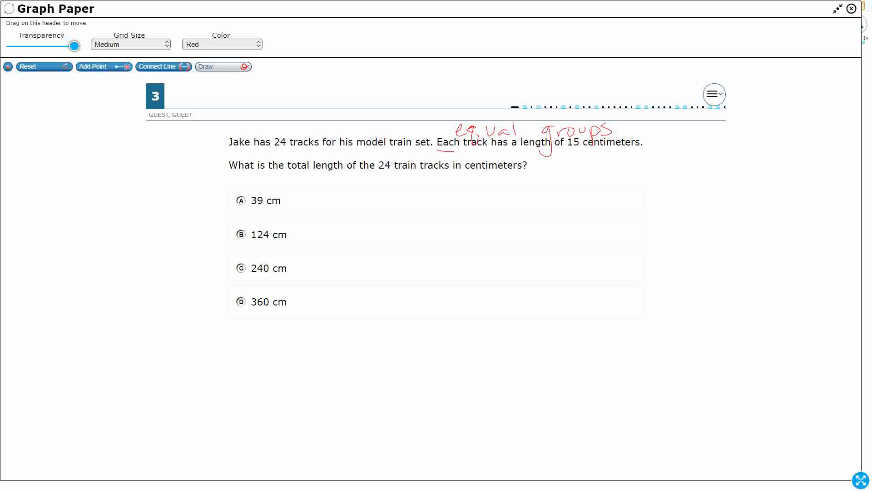
pyautogui.moveTo(283, 176); pyautogui.dragTo(312, 175)
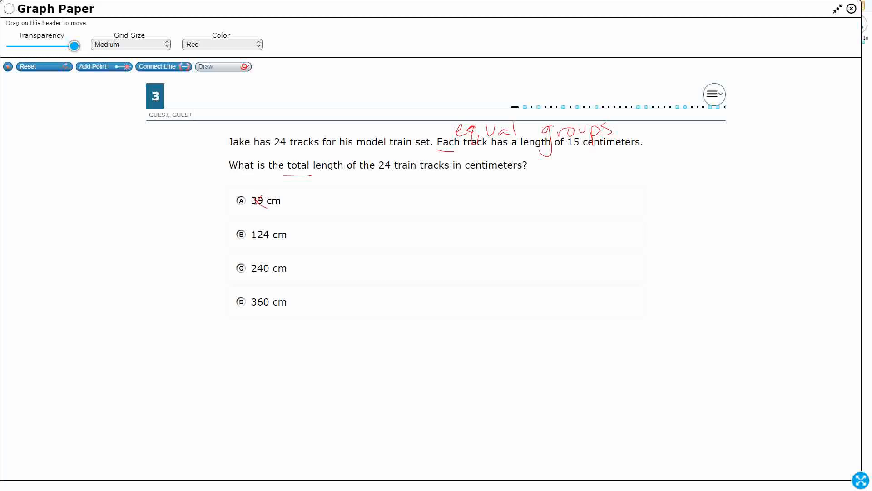
# Step: Write 24 + 15 beside choice A, cross it out, and start the area model's left edge
pyautogui.moveTo(312, 197); pyautogui.dragTo(338, 200)
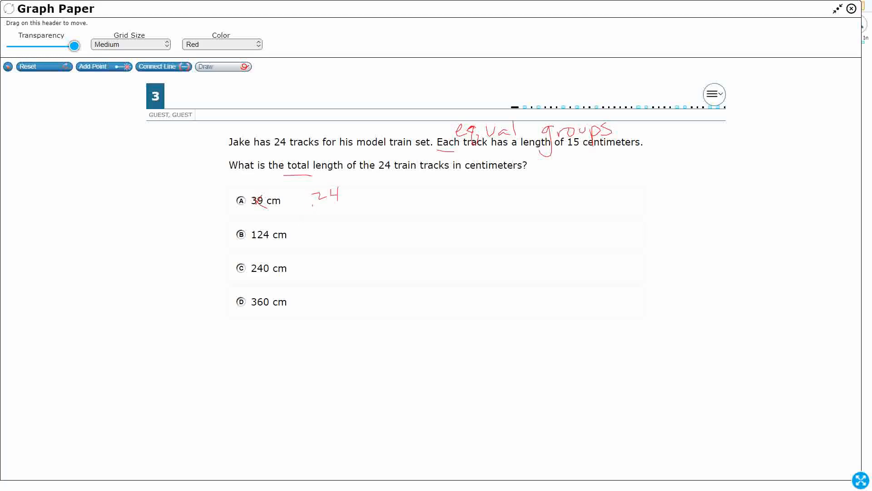
pyautogui.moveTo(314, 212); pyautogui.dragTo(343, 215)
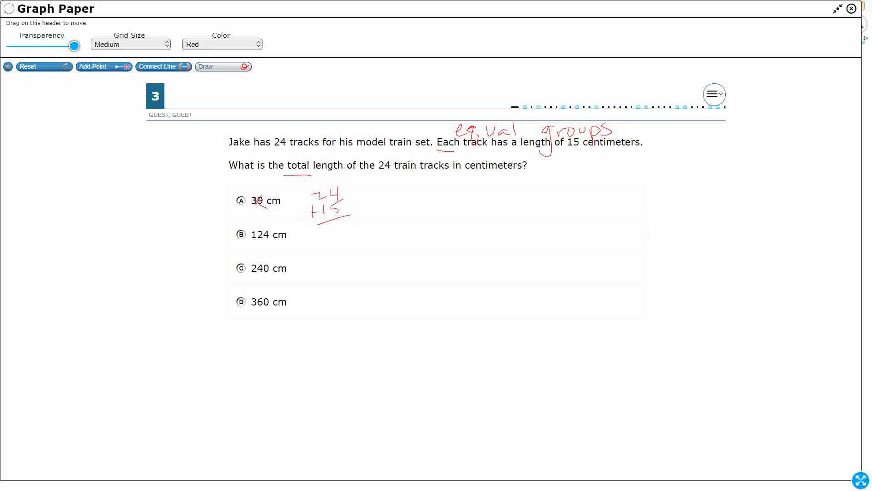
pyautogui.moveTo(314, 191); pyautogui.dragTo(343, 222)
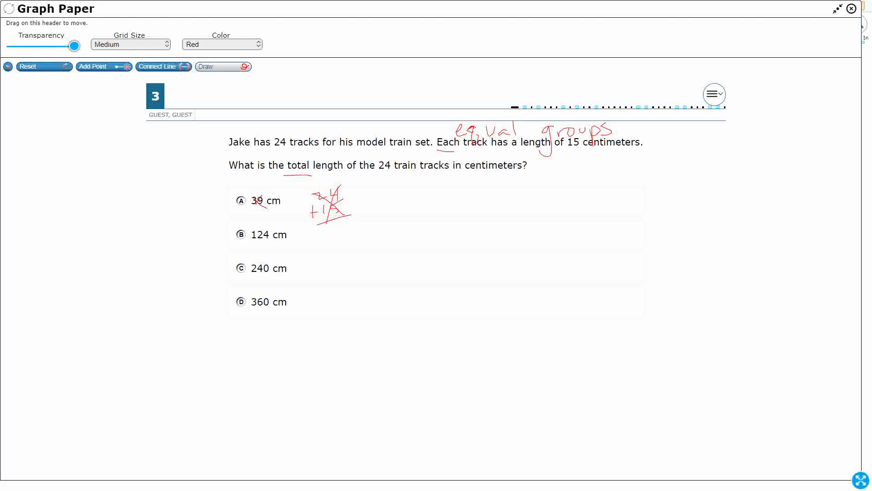
pyautogui.moveTo(498, 189); pyautogui.dragTo(503, 326)
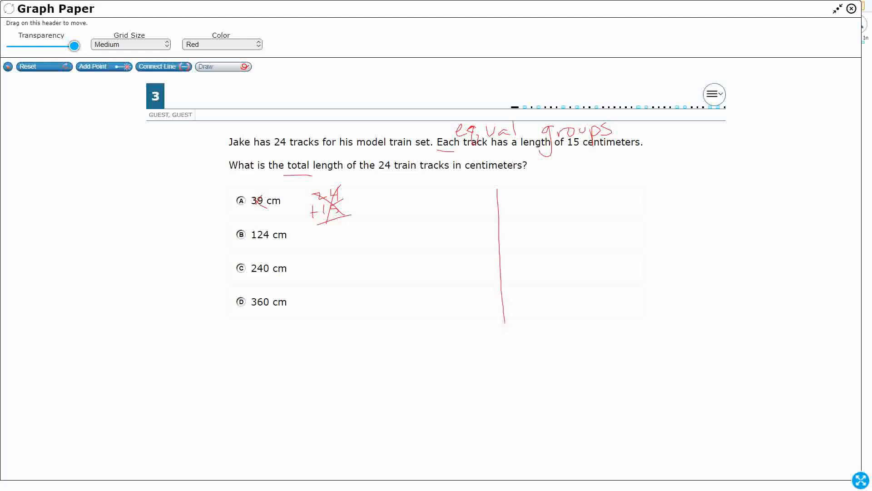
# Step: Complete the 2×2 grid labelled 20, 4 and 10, 5, circle 24, and set up 24 × 15 at right
pyautogui.moveTo(500, 186); pyautogui.dragTo(628, 183)
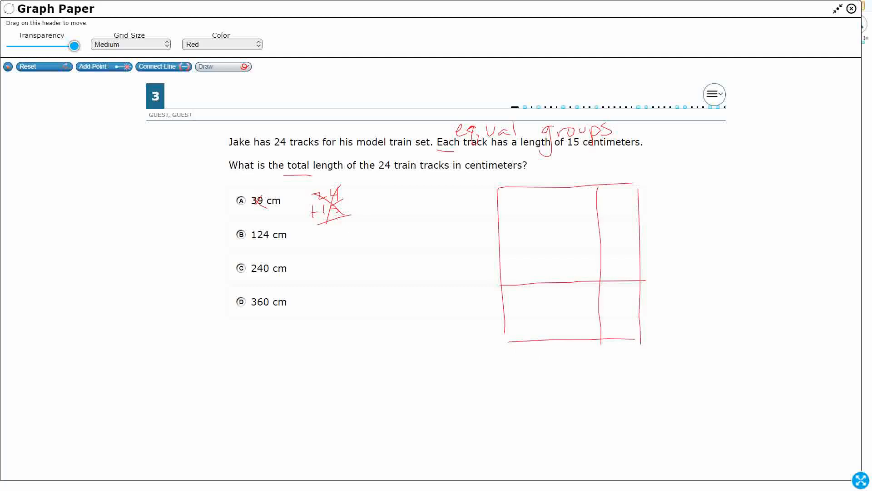
pyautogui.moveTo(751, 186); pyautogui.dragTo(748, 206)
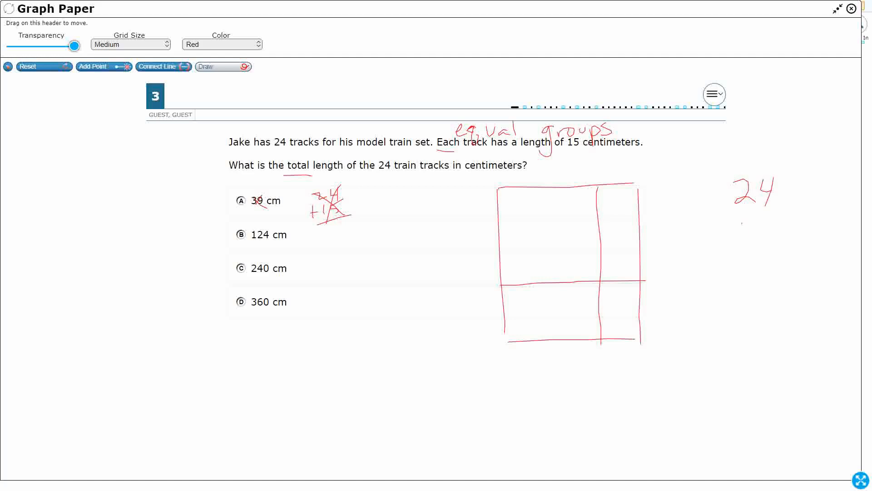
pyautogui.moveTo(740, 223); pyautogui.dragTo(770, 234)
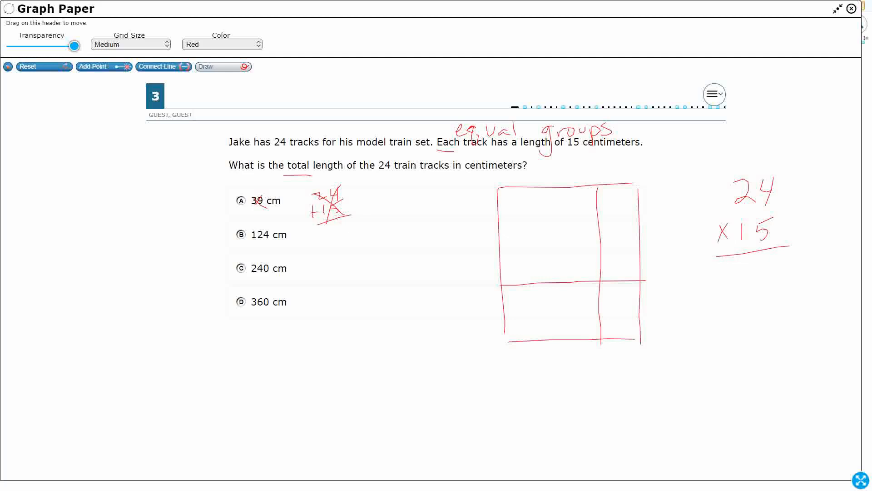
pyautogui.moveTo(275, 138); pyautogui.dragTo(289, 150)
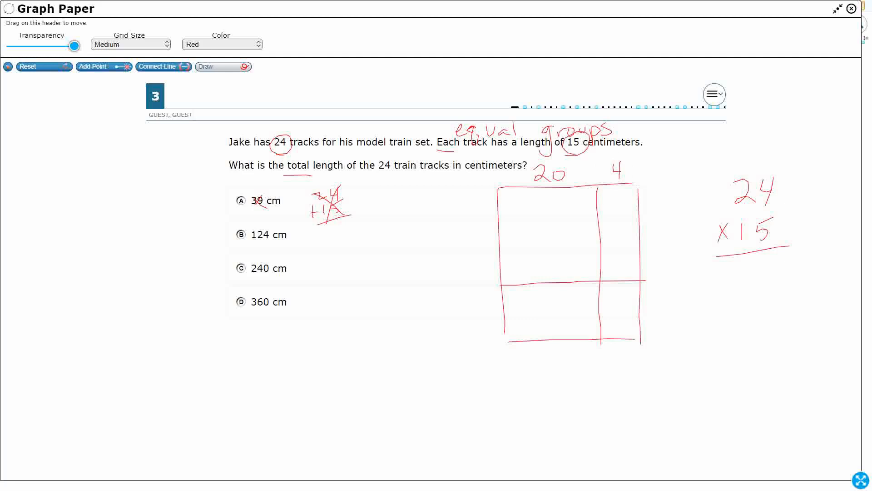
pyautogui.moveTo(472, 234); pyautogui.dragTo(489, 247)
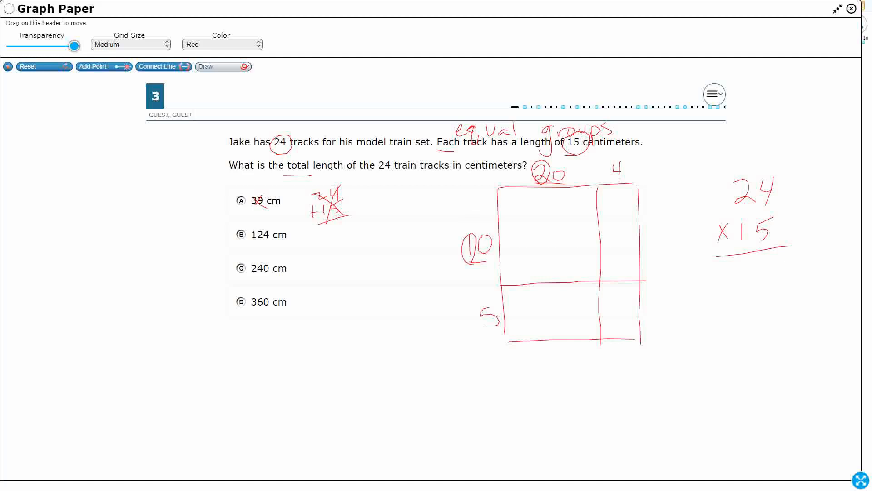
# Step: Fill the area model cells with partial products 200, 100, 40 and 20
pyautogui.moveTo(531, 222); pyautogui.dragTo(542, 247)
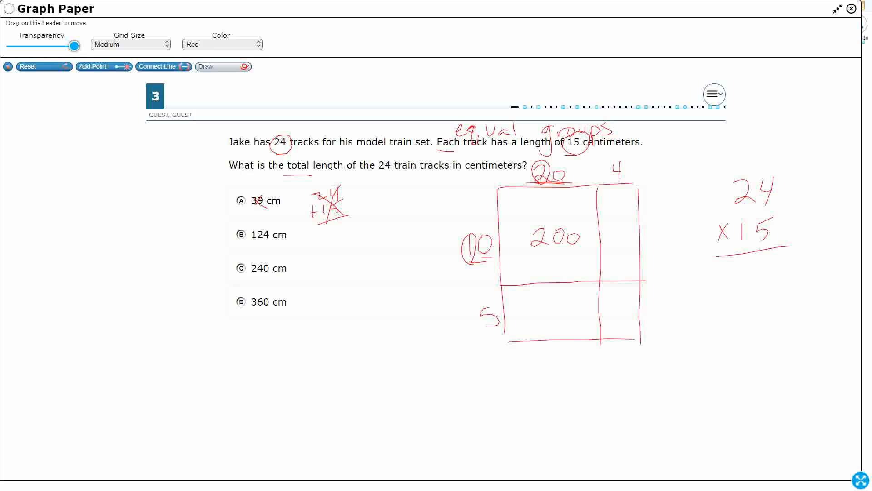
pyautogui.moveTo(584, 189); pyautogui.dragTo(566, 294)
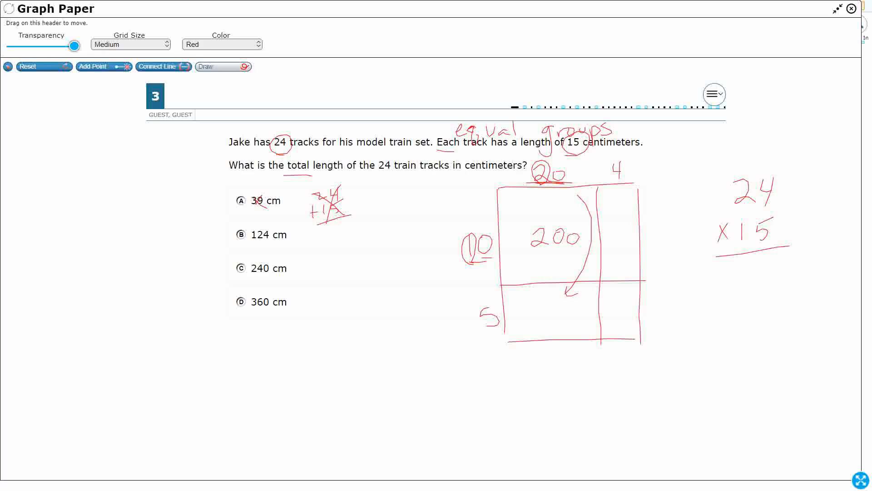
pyautogui.moveTo(479, 330); pyautogui.dragTo(498, 328)
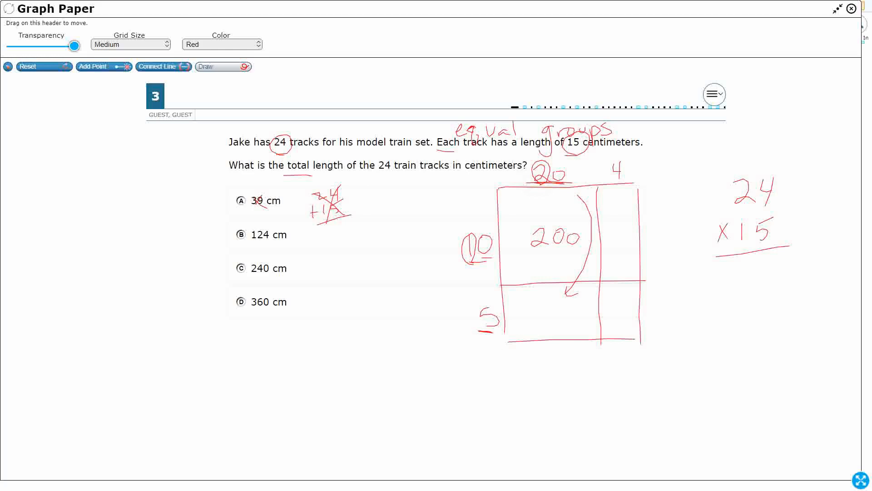
pyautogui.moveTo(526, 306); pyautogui.dragTo(542, 319)
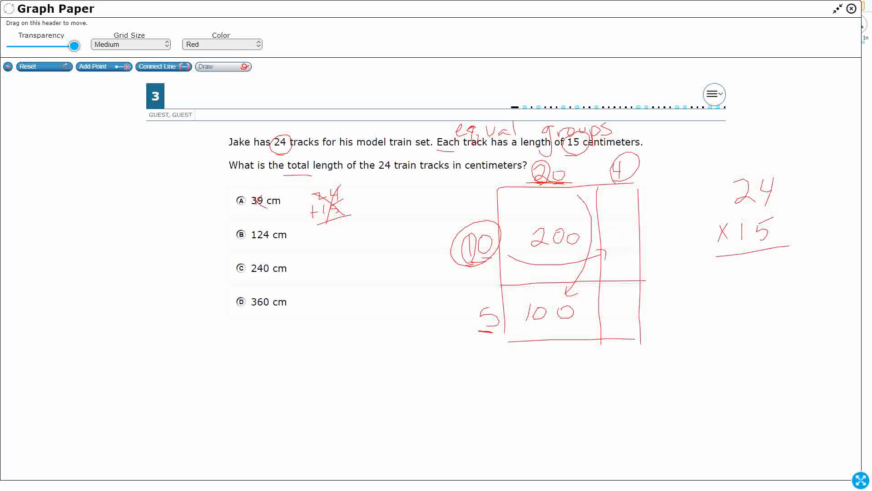
pyautogui.moveTo(617, 233); pyautogui.dragTo(629, 250)
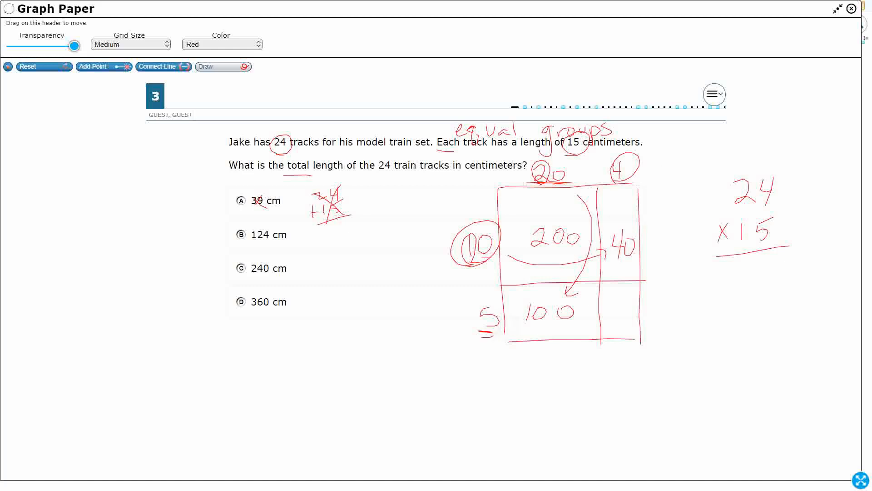
pyautogui.moveTo(484, 312); pyautogui.dragTo(612, 317)
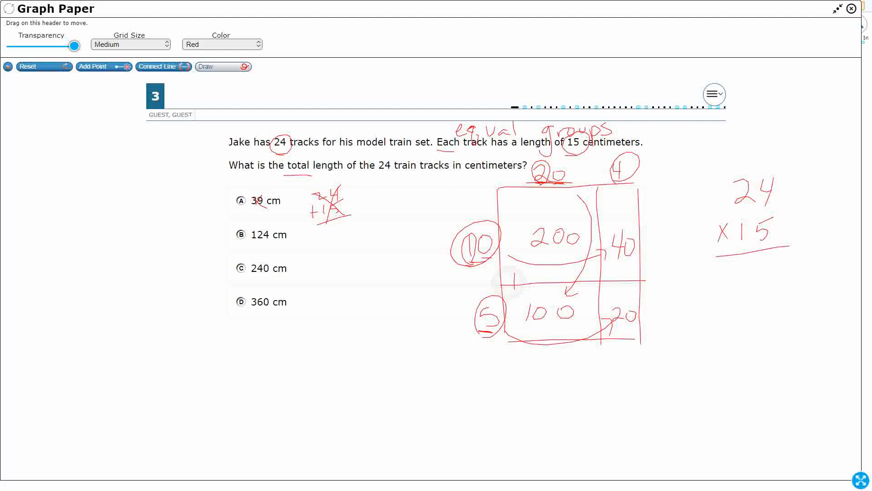
# Step: Add the column 200 + 100 + 40 + 20 beside the choices to total 360
pyautogui.moveTo(359, 275); pyautogui.dragTo(375, 272)
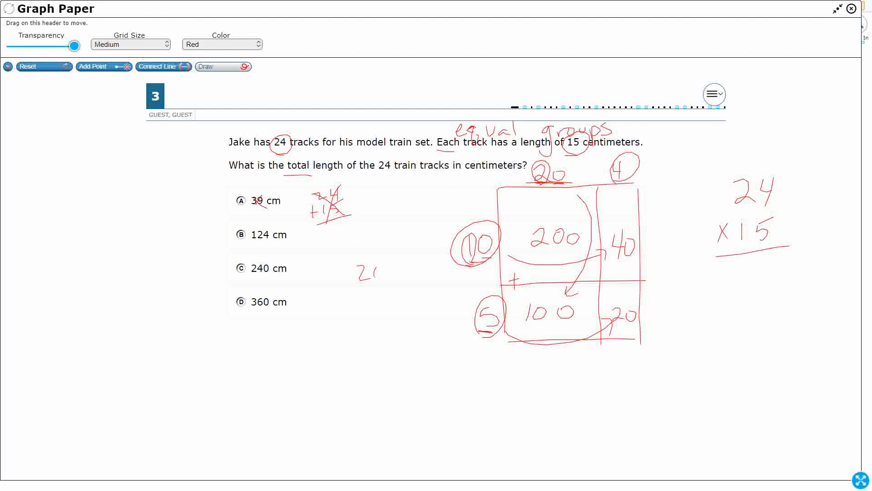
pyautogui.moveTo(356, 272); pyautogui.dragTo(390, 303)
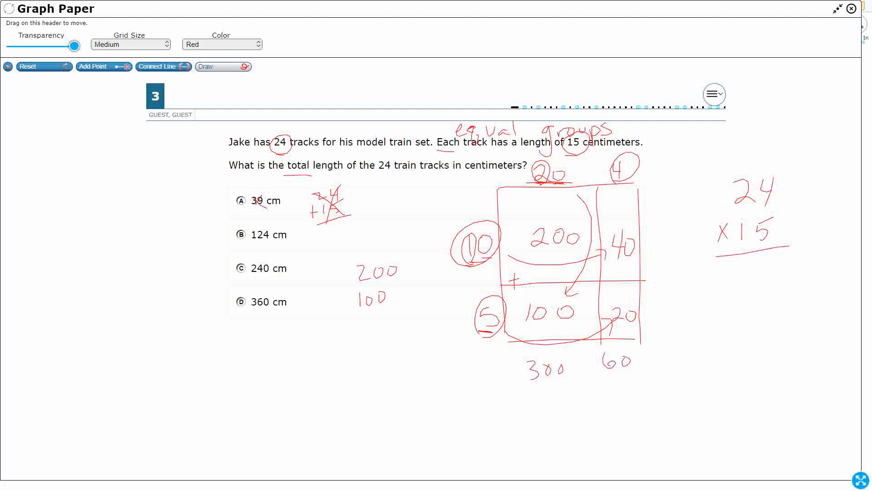
pyautogui.moveTo(579, 365); pyautogui.dragTo(590, 365)
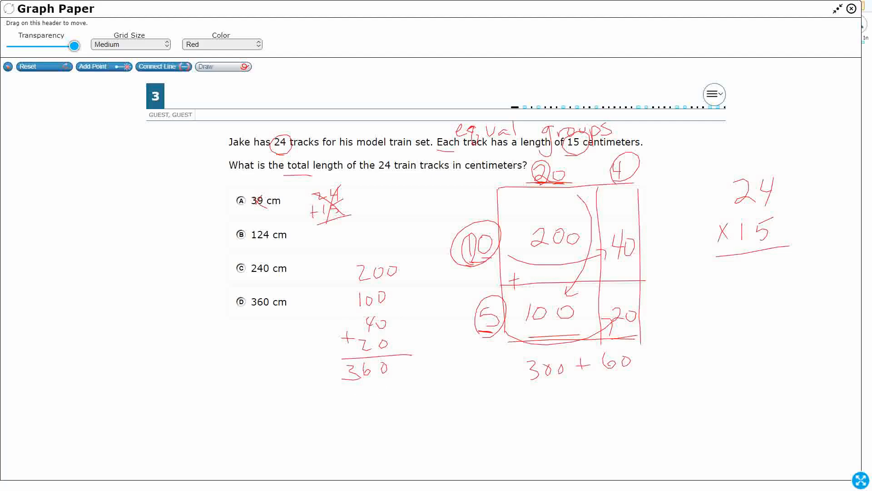
# Step: Work the standard algorithm 24 × 15 to partial products 120 and 240 and start the sum
pyautogui.moveTo(300, 301); pyautogui.dragTo(319, 302)
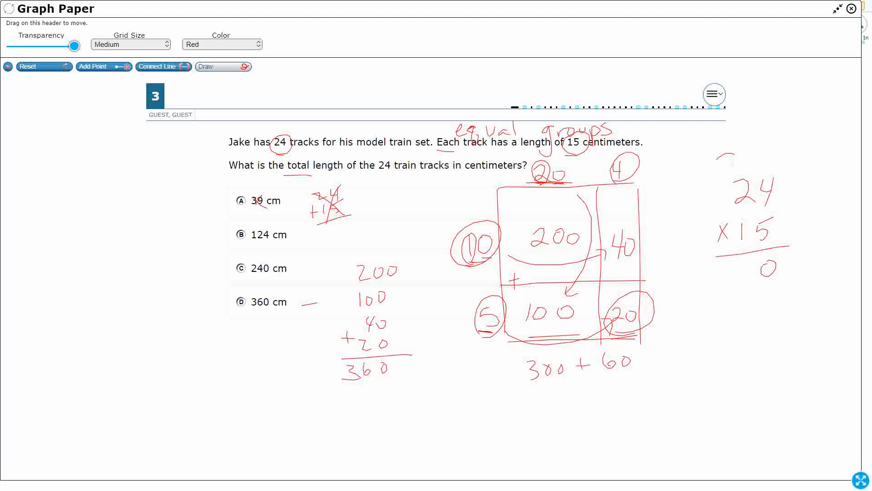
pyautogui.moveTo(723, 158); pyautogui.dragTo(731, 172)
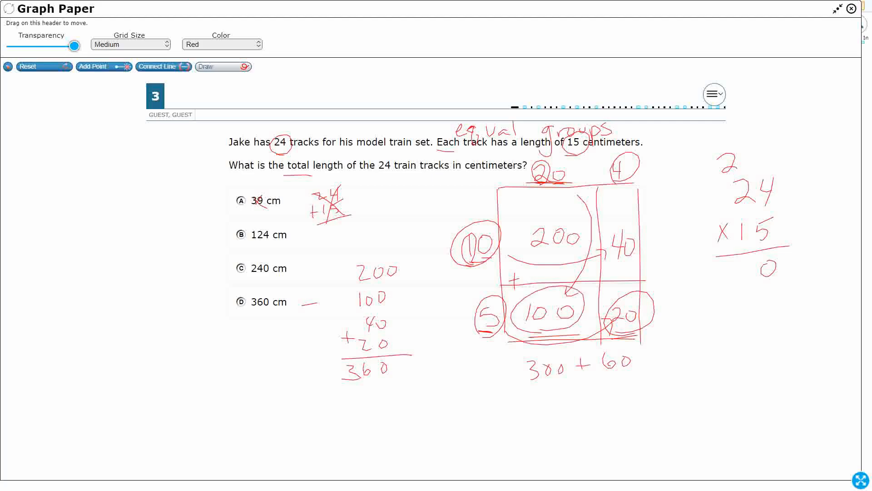
pyautogui.moveTo(723, 278); pyautogui.dragTo(728, 259)
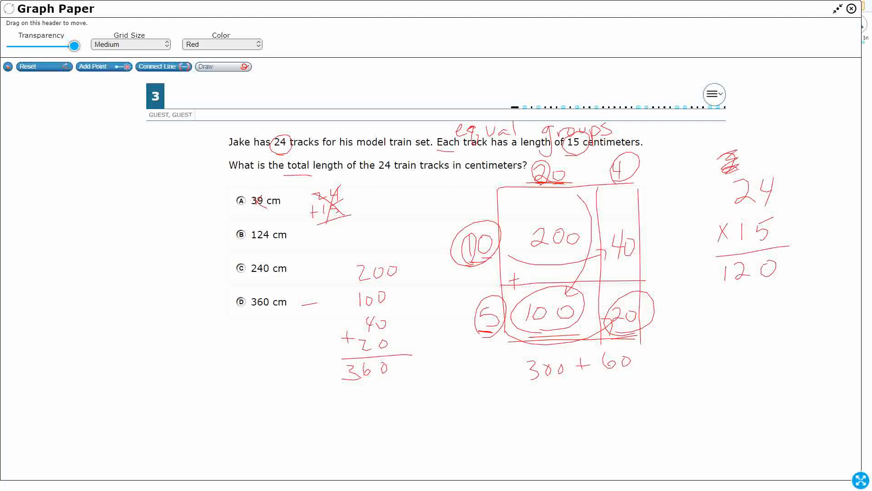
pyautogui.moveTo(762, 295); pyautogui.dragTo(778, 312)
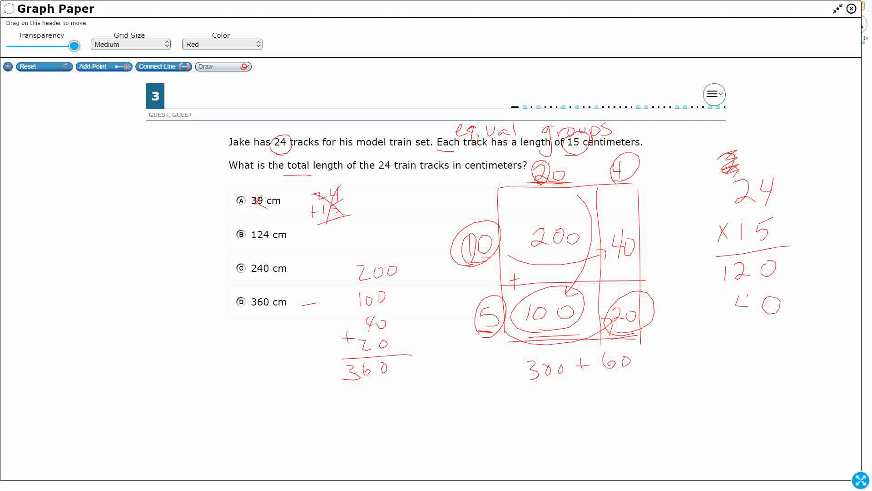
pyautogui.moveTo(606, 234); pyautogui.dragTo(640, 262)
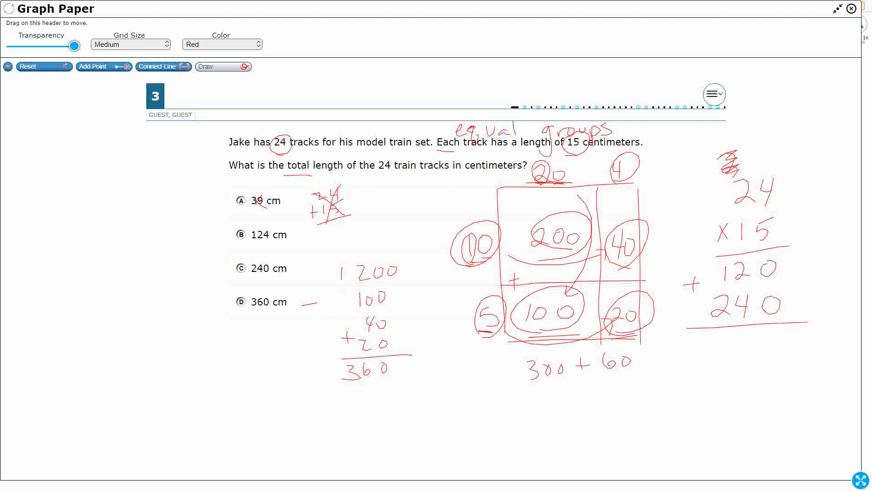
pyautogui.moveTo(338, 262); pyautogui.dragTo(422, 361)
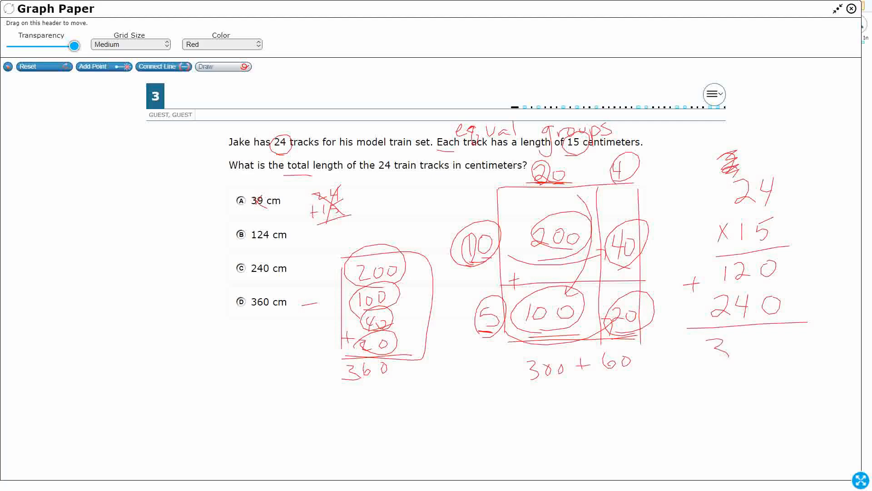
# Step: Close the drawing overlay so item 3 shows clean again
pyautogui.click(851, 8)
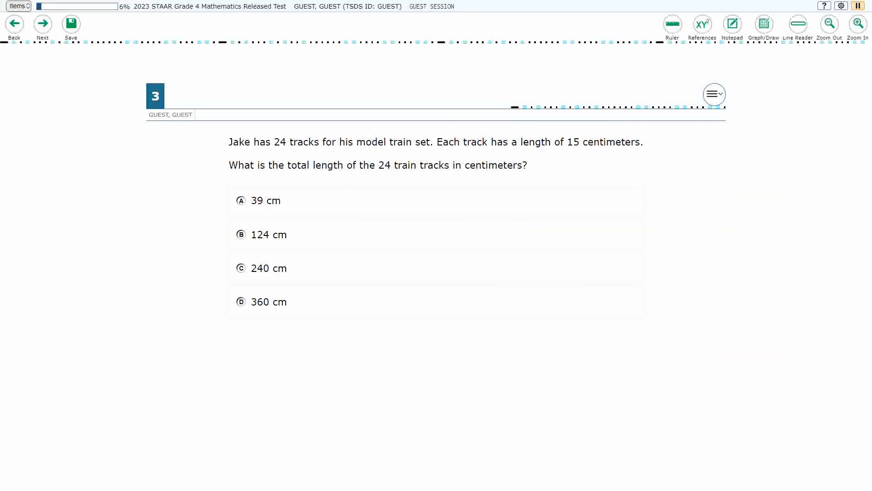